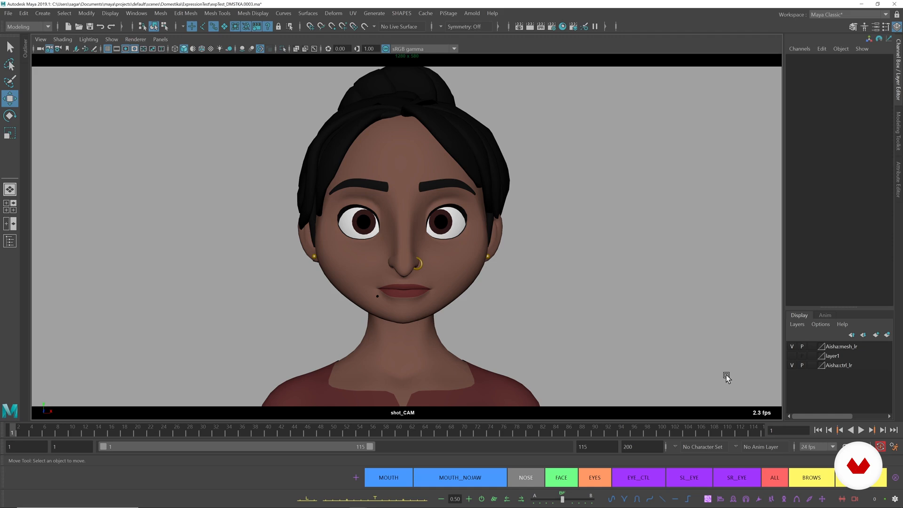
mouse_move(417, 340)
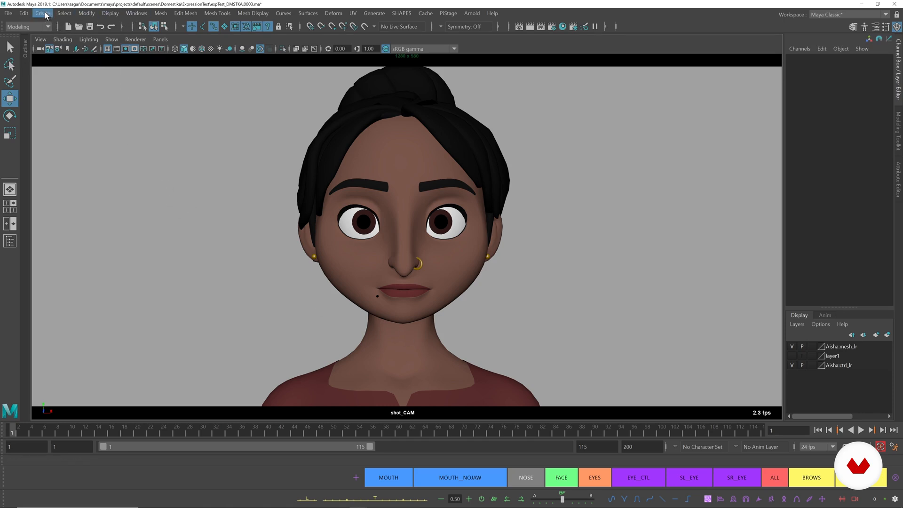
Create a polygon plane and stand it upright with Rotate X 90 as the backdrop
left_click(42, 12)
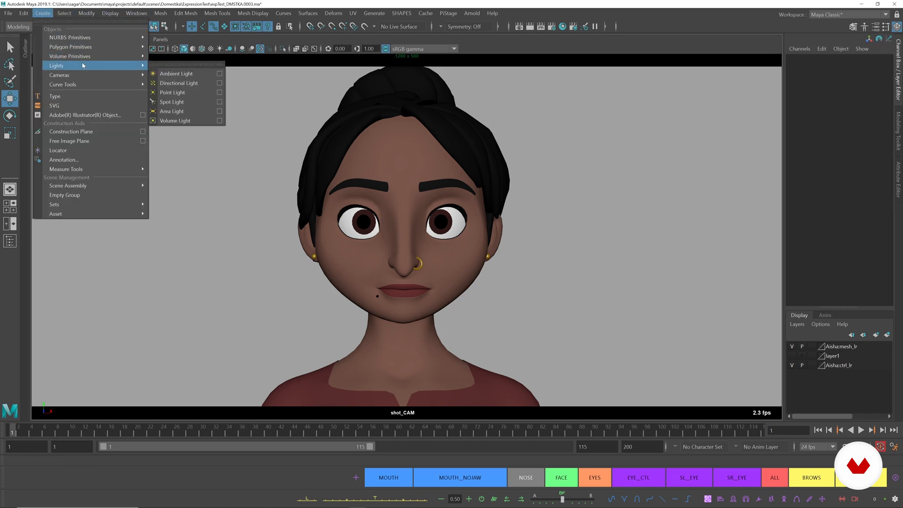
mouse_move(71, 47)
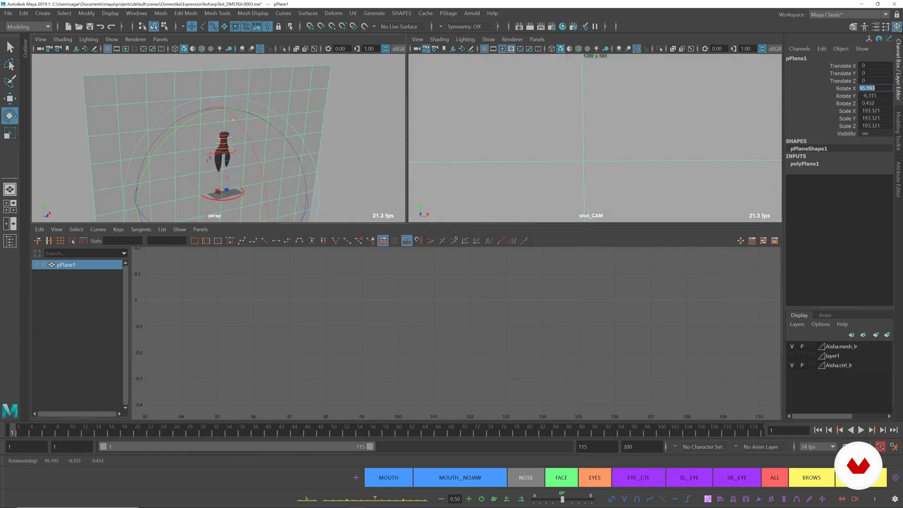
type("90")
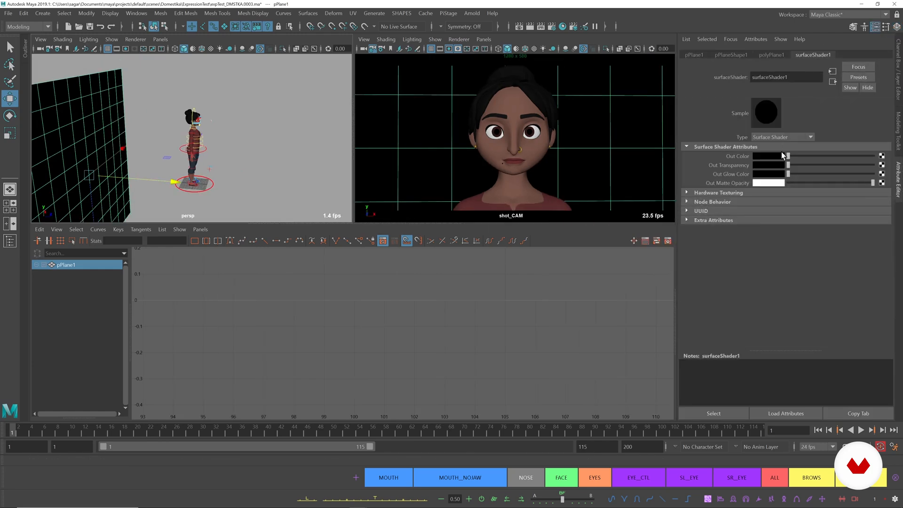
Set the backdrop surface shader's Out Color to a muted purple
left_click(768, 156)
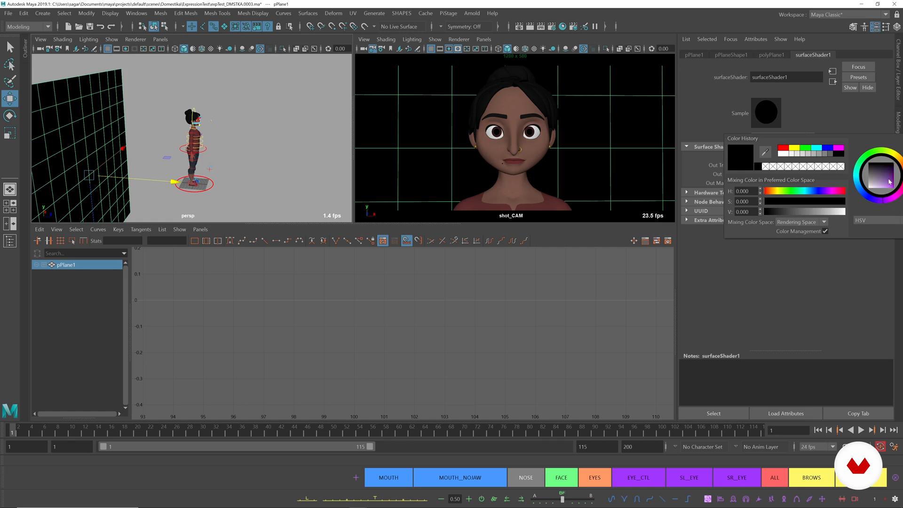
left_click(882, 173)
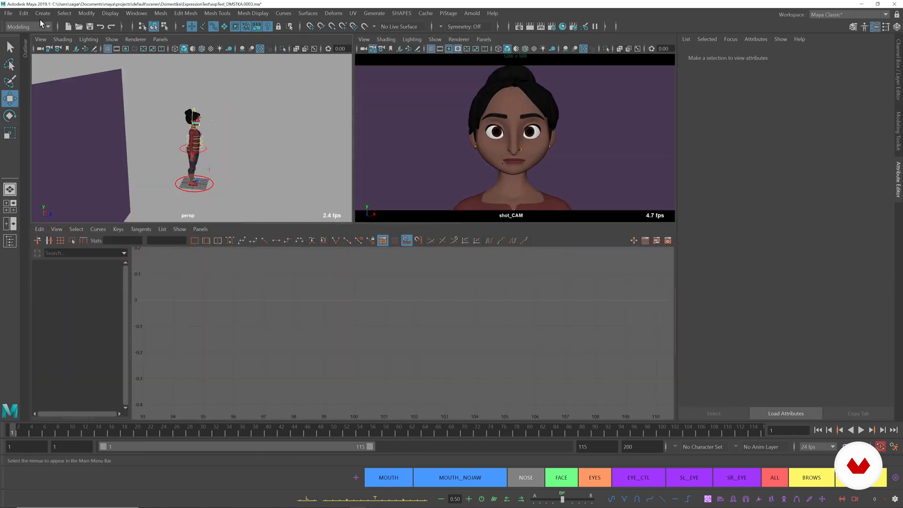
Add an ambient light and a directional light, lowering the ambient intensity to about 0.72
left_click(43, 12)
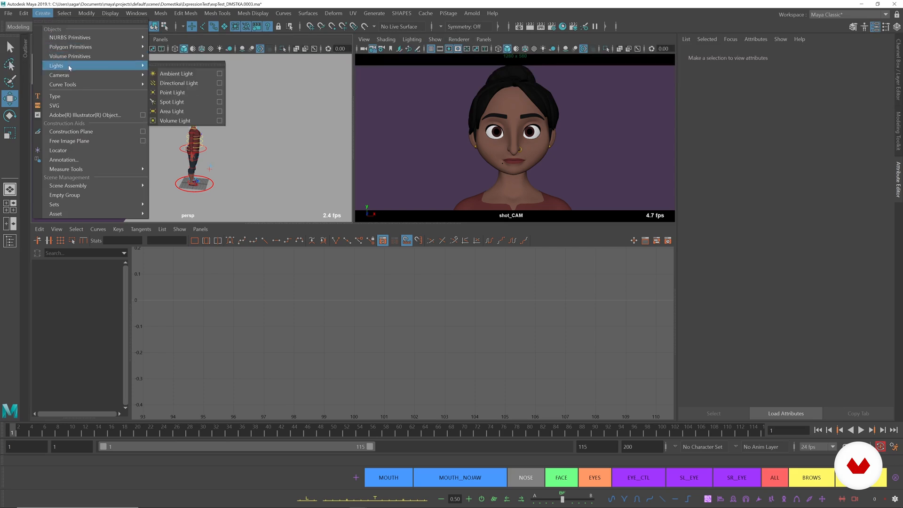
left_click(176, 73)
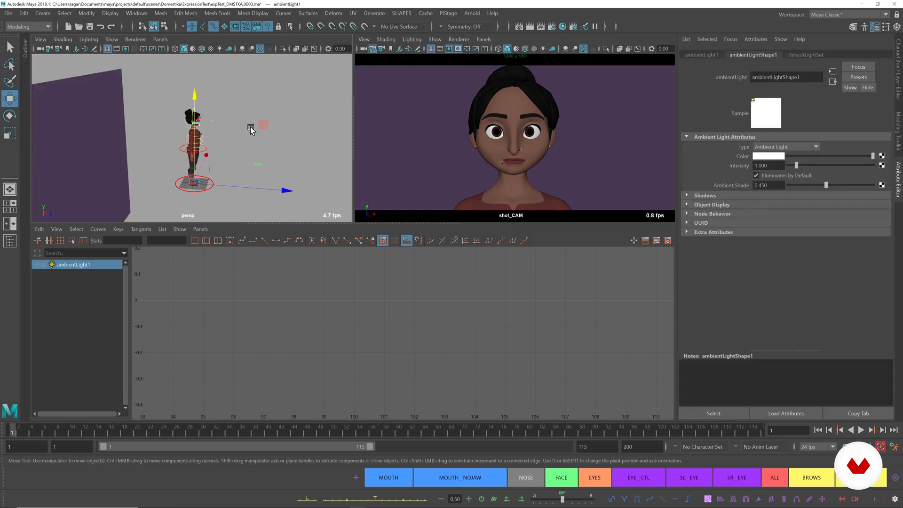
left_click(42, 12)
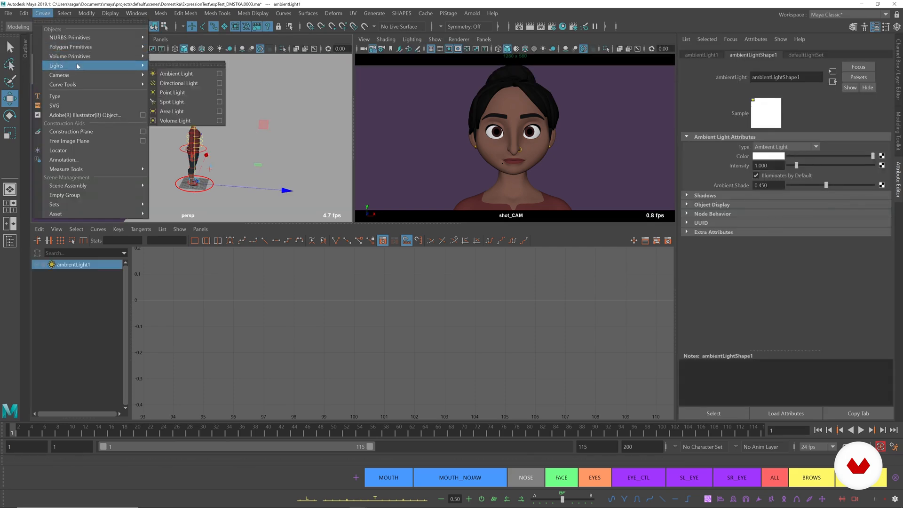
left_click(178, 83)
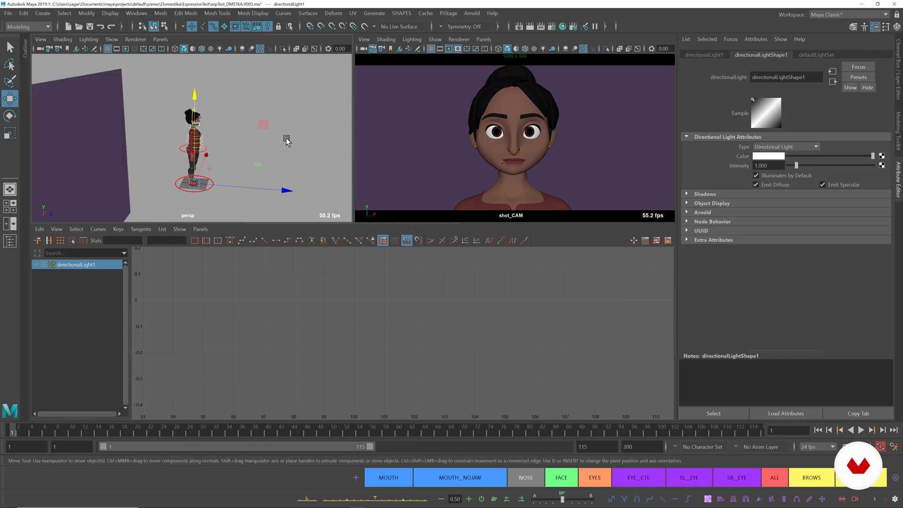
left_click_drag(260, 138, 202, 160)
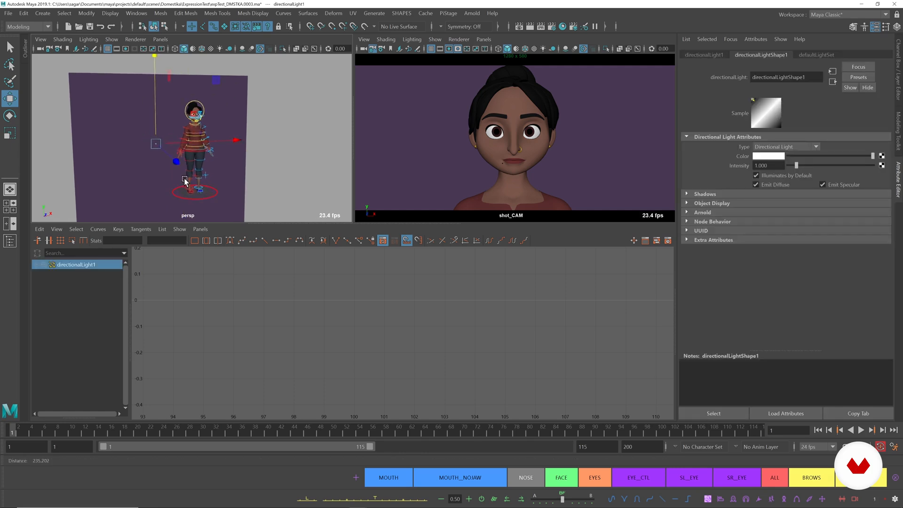
left_click(9, 115)
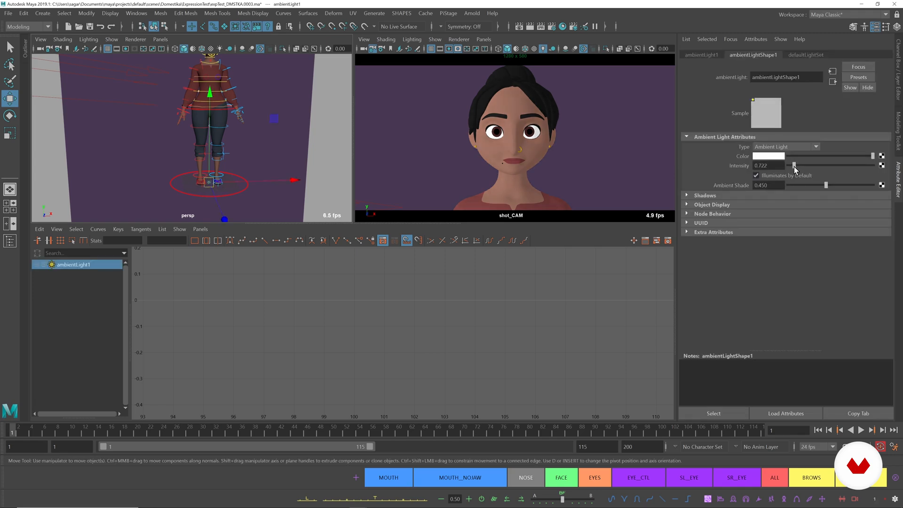
Raise the directional light's intensity to about 2 and give it a warm tint
left_click(769, 156)
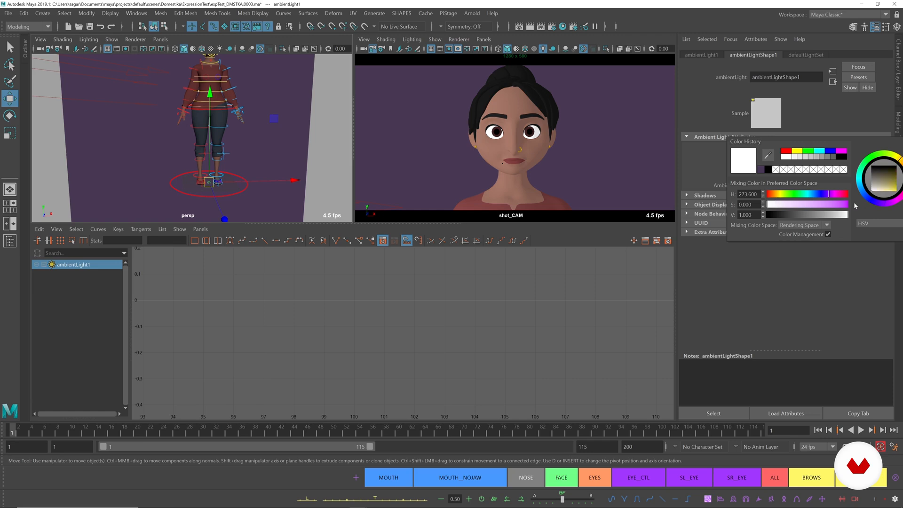
left_click(887, 187)
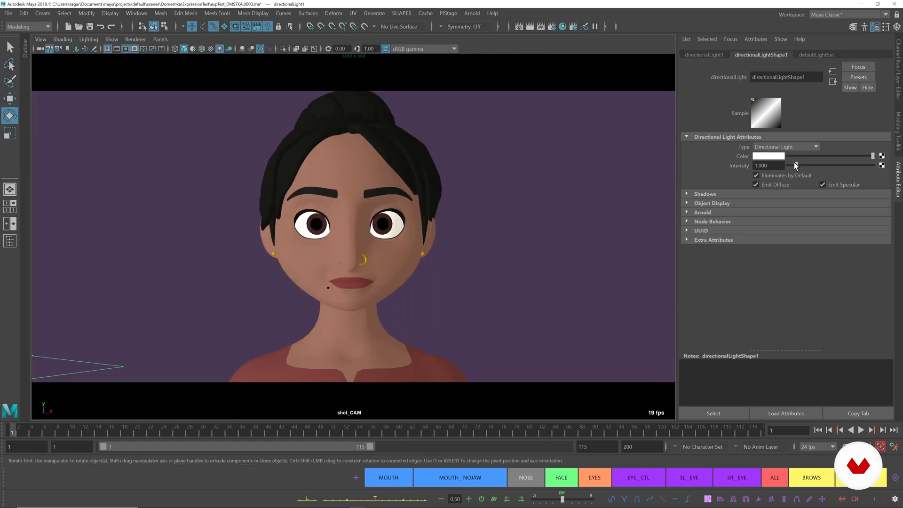
left_click_drag(790, 165, 806, 165)
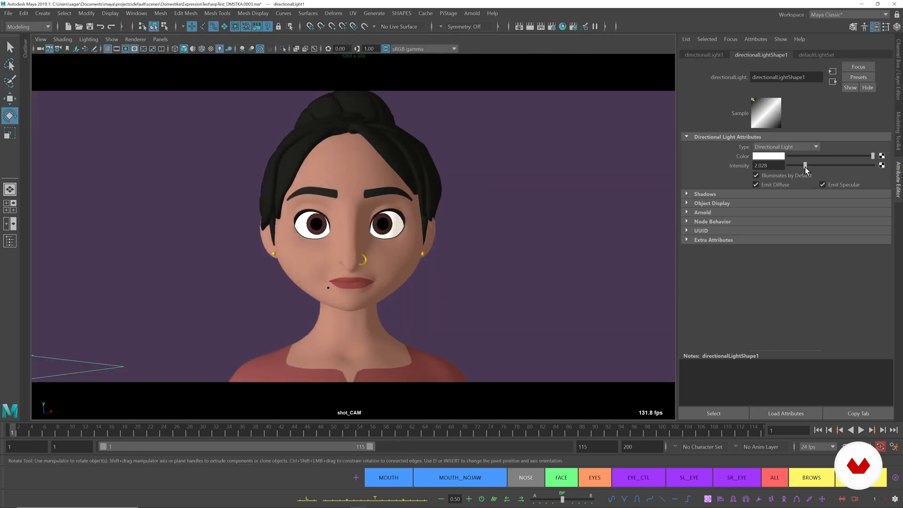
left_click(769, 156)
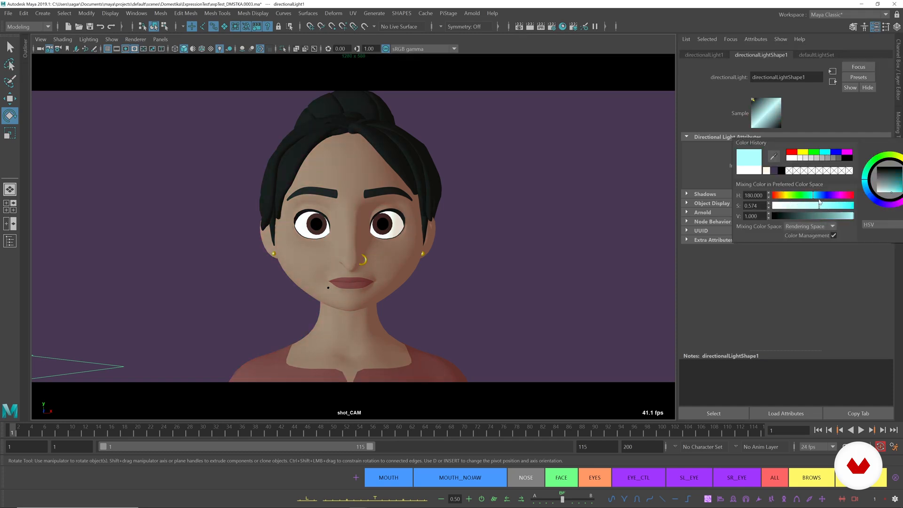
left_click_drag(817, 205, 774, 205)
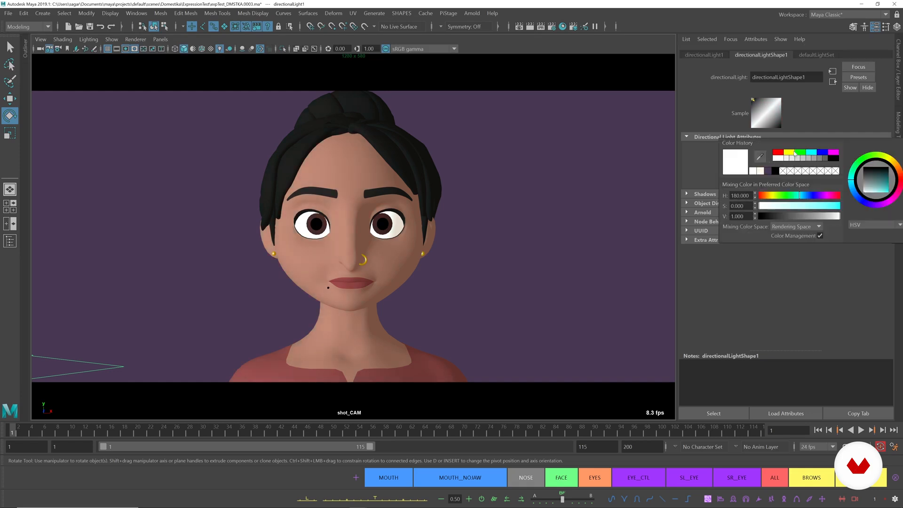
left_click(873, 190)
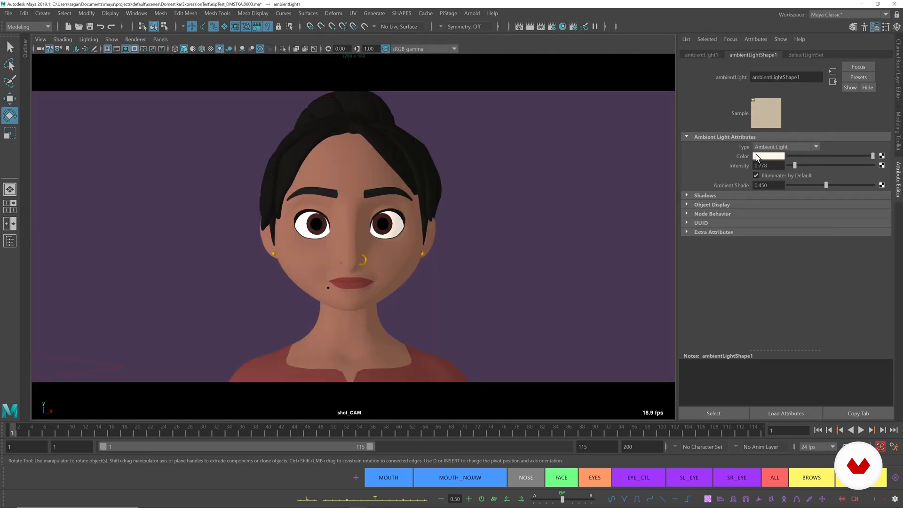
Give the ambient light a cool light-cyan tint
left_click(769, 156)
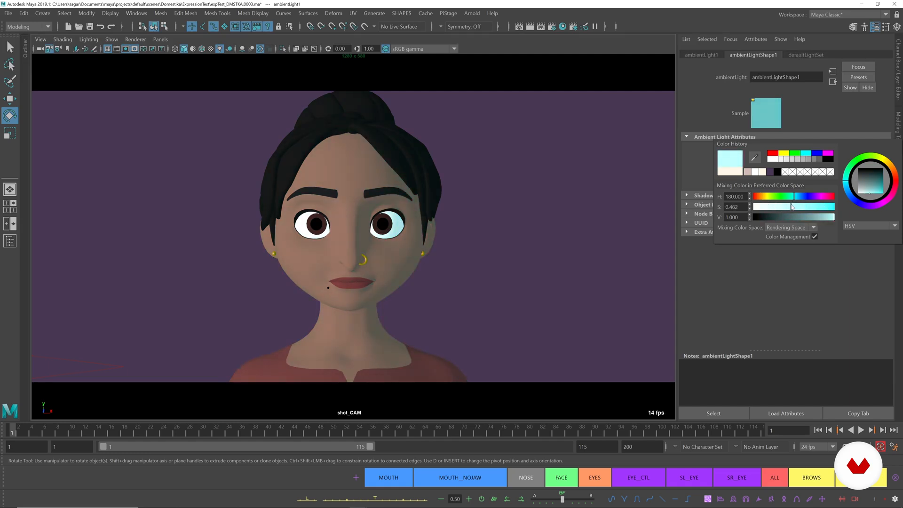
left_click(527, 196)
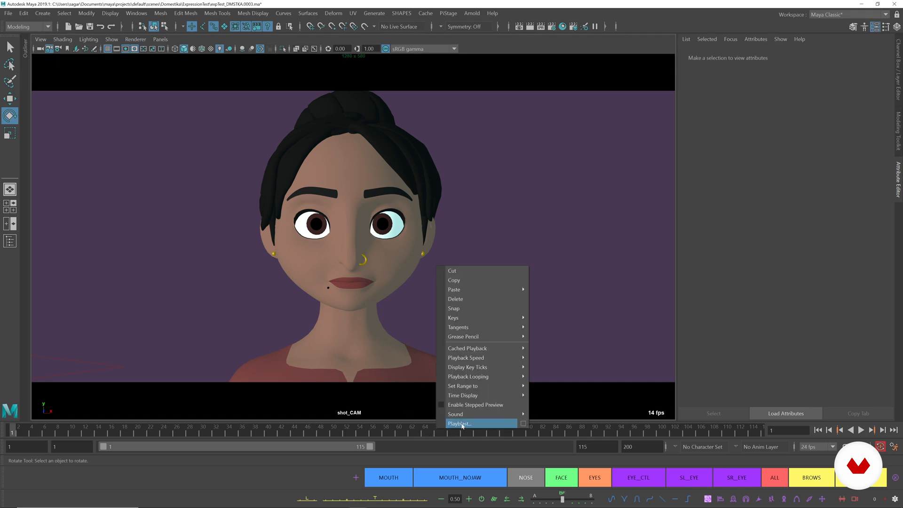
Record a playblast overwriting the old movie and scrub through it in the player
left_click(459, 424)
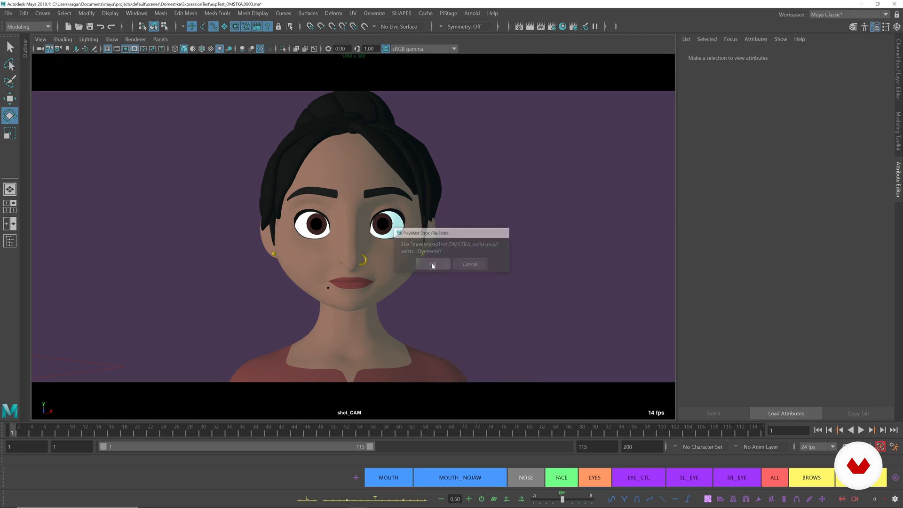
left_click(432, 263)
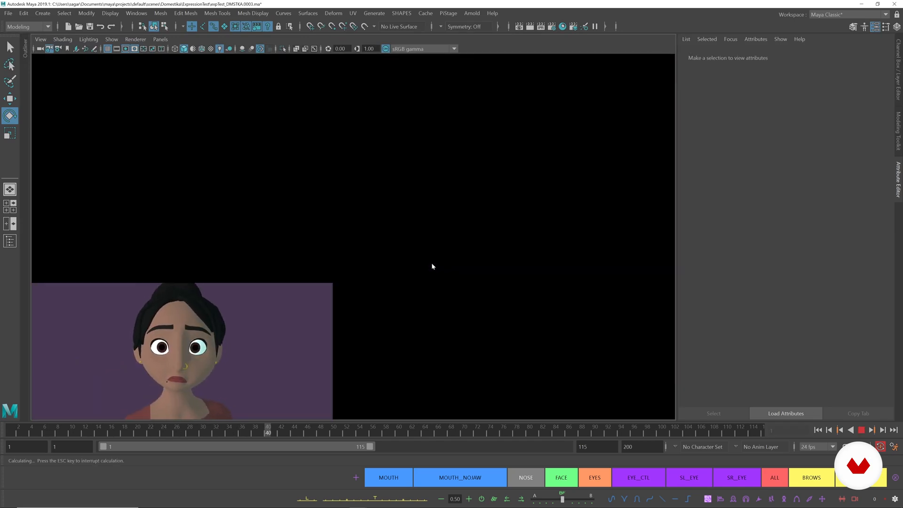
left_click_drag(267, 431, 484, 431)
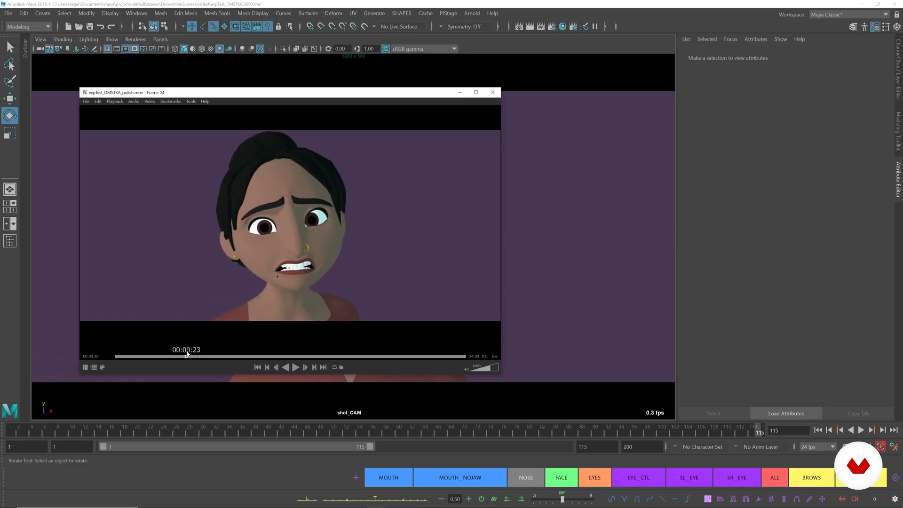
mouse_move(574, 240)
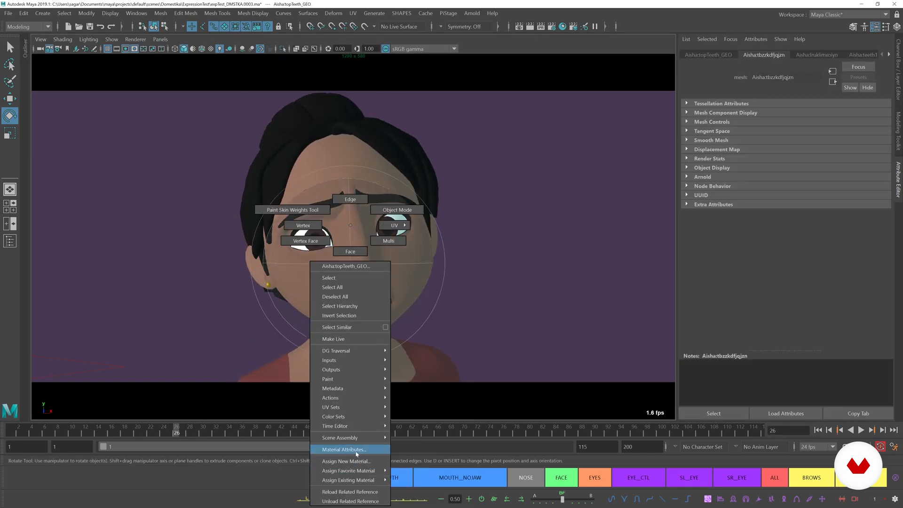
Adjust the brightness of the body's Lambert skin colour via Material Attributes
left_click(344, 450)
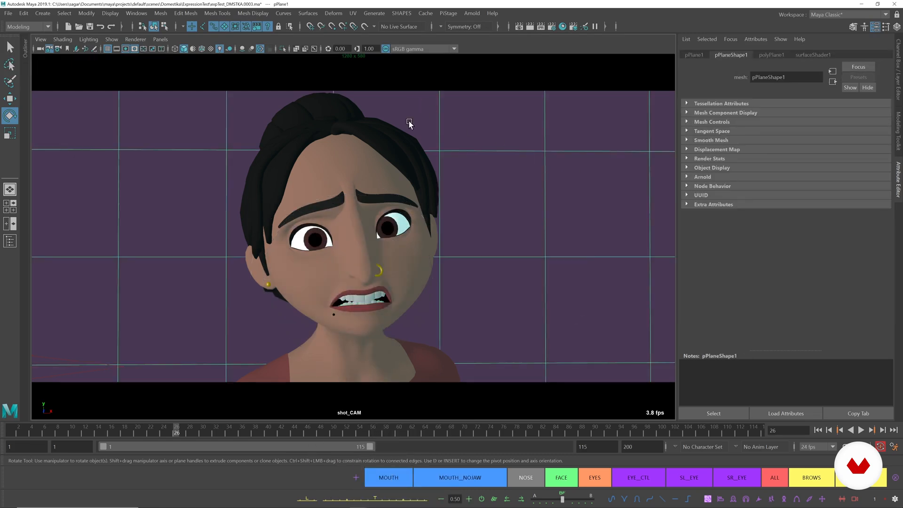
left_click(394, 225)
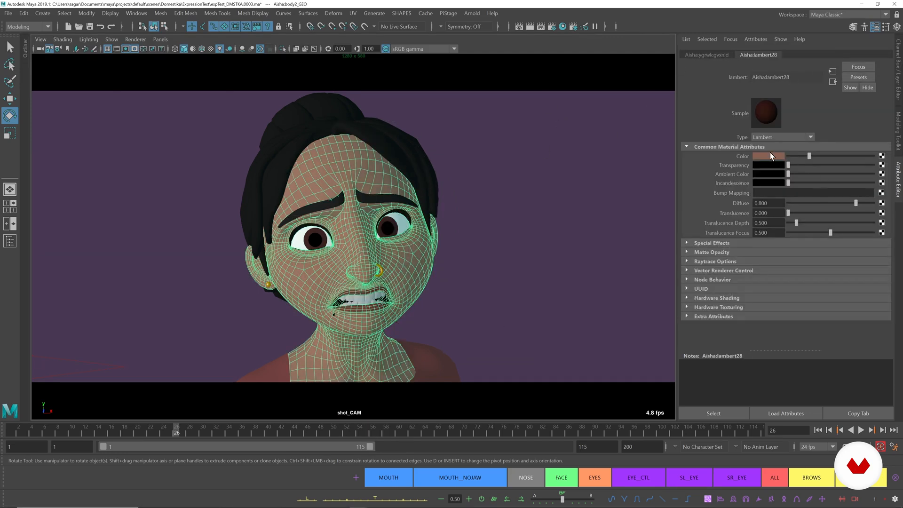
left_click(769, 156)
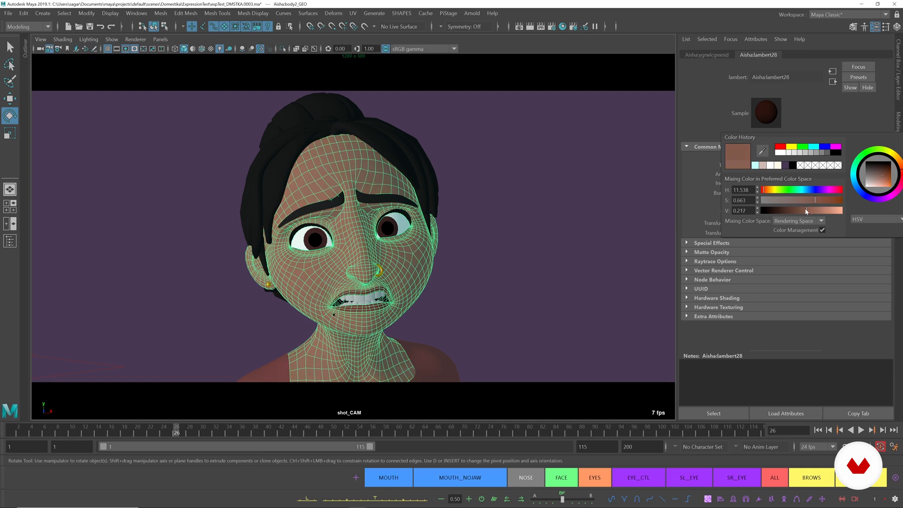
left_click_drag(807, 210, 815, 201)
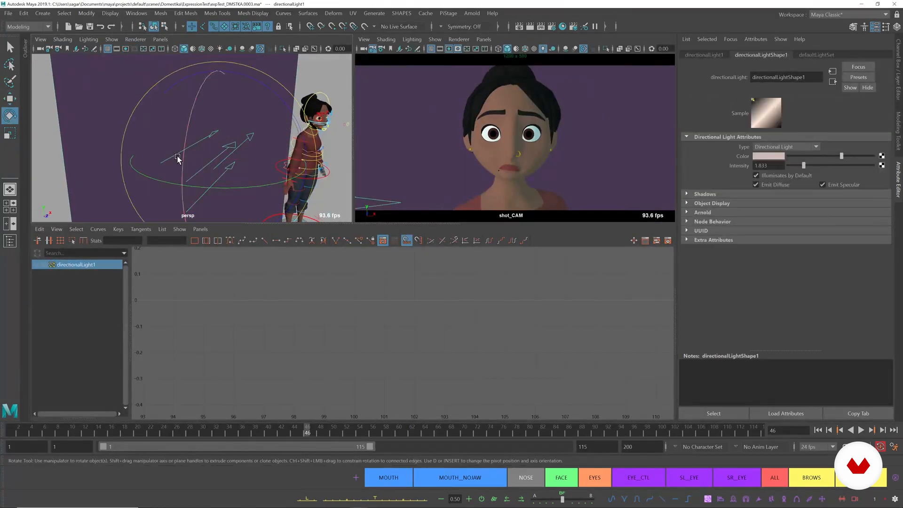
Rotate the directional light toward the face and select the purple backdrop plane
left_click_drag(178, 158, 248, 183)
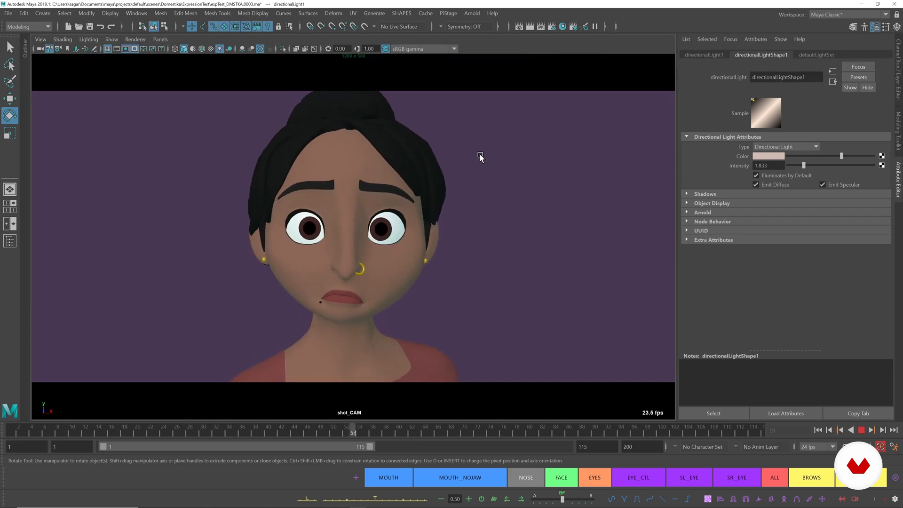
left_click(661, 427)
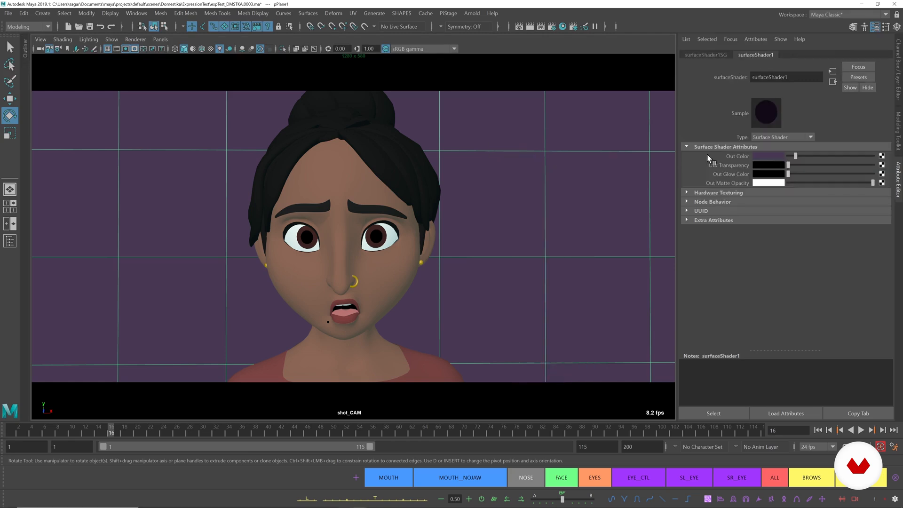
Browse the head's Lambert material tabs, then reselect directionalLight1
left_click(772, 155)
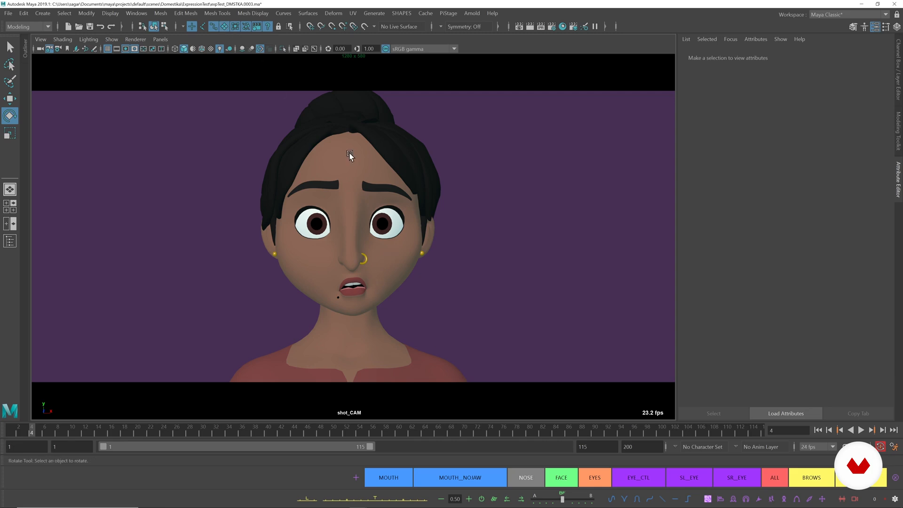
left_click(349, 155)
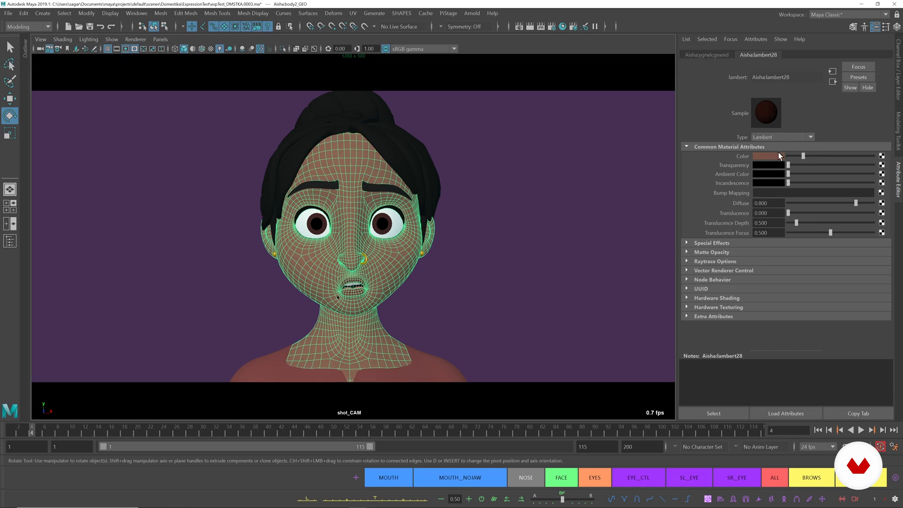
left_click(778, 156)
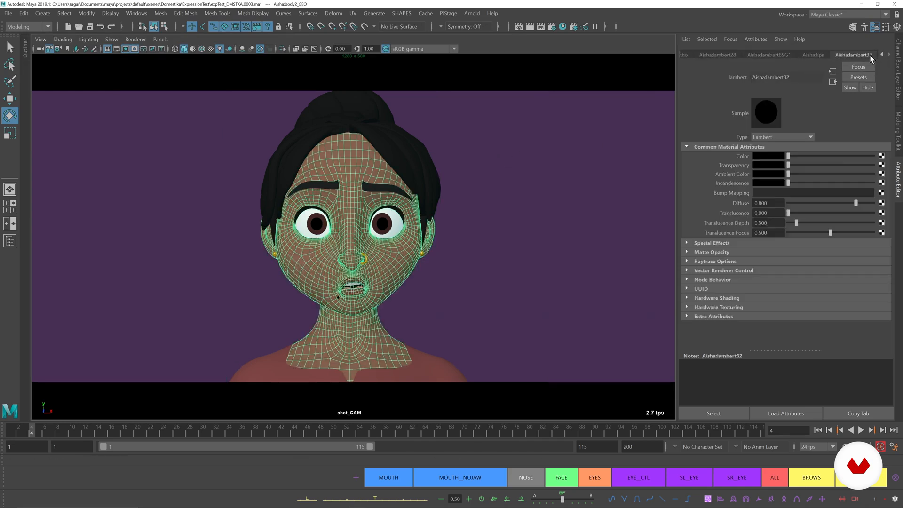
left_click(813, 54)
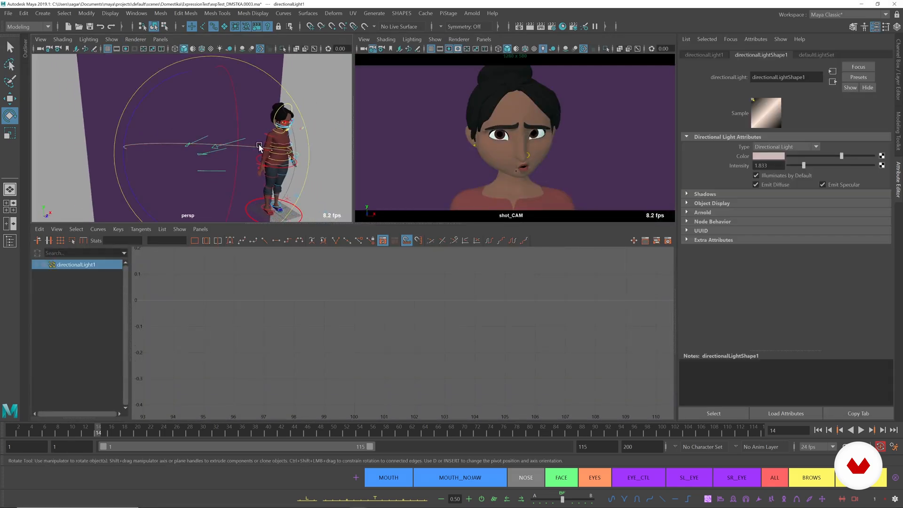
Rotate the directional light so it falls warmly across the character's face in shot_CAM
left_click_drag(259, 146, 187, 125)
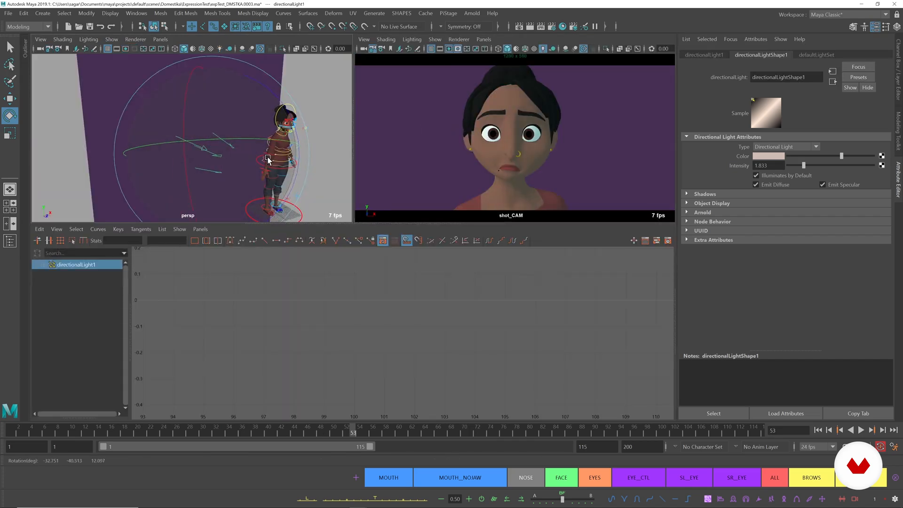
left_click_drag(268, 160, 300, 154)
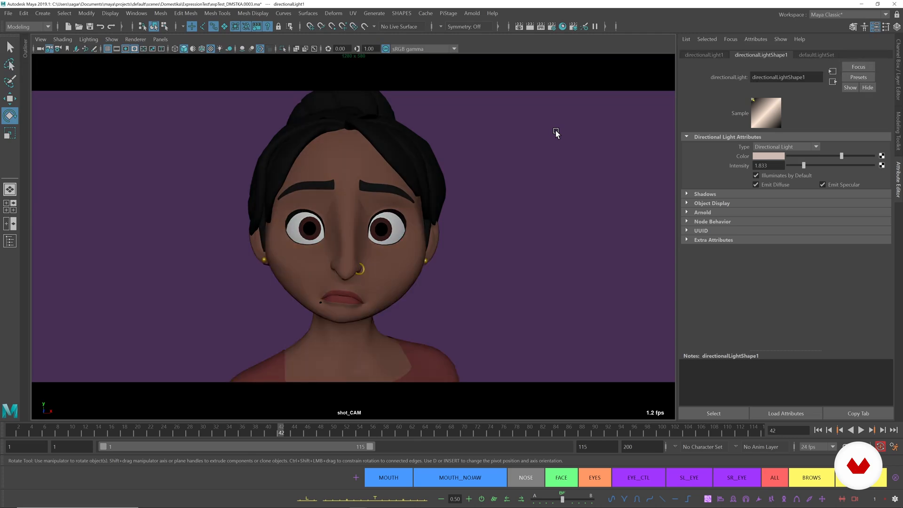
Play the animation forwards through shot_CAM to review the new lighting
left_click(863, 430)
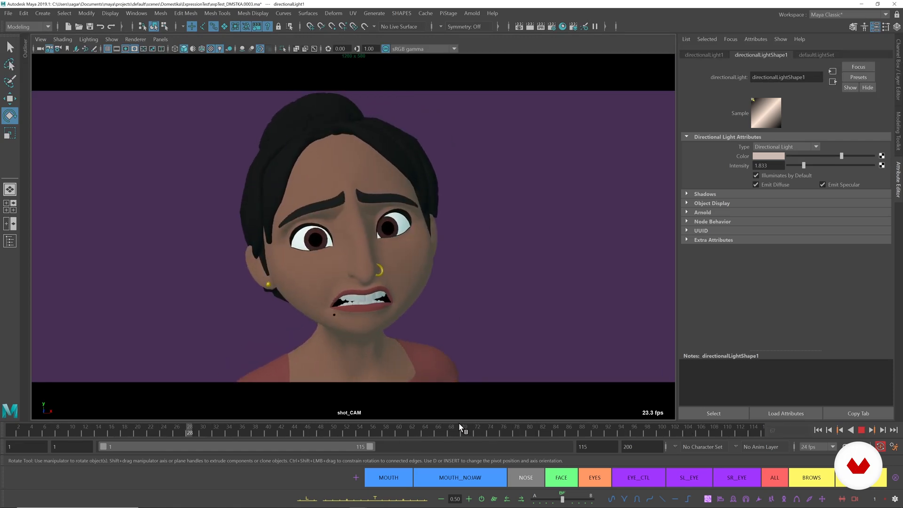
left_click(490, 427)
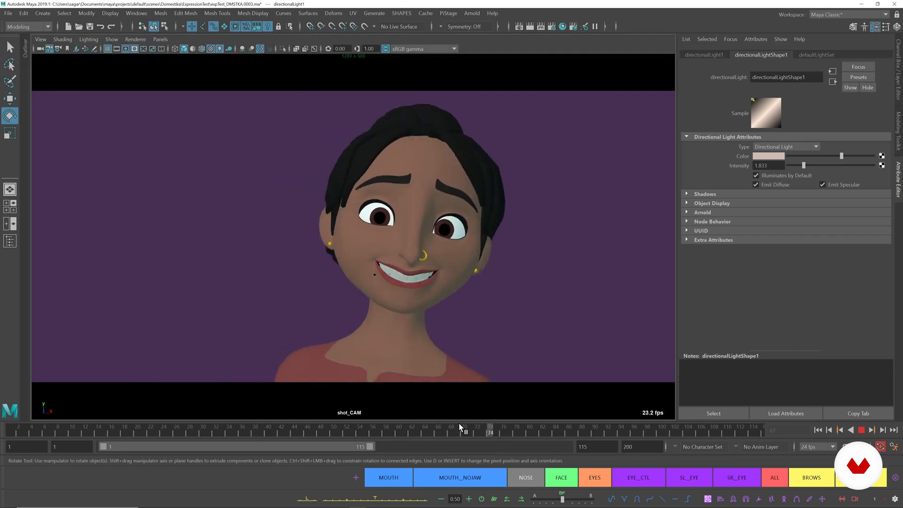